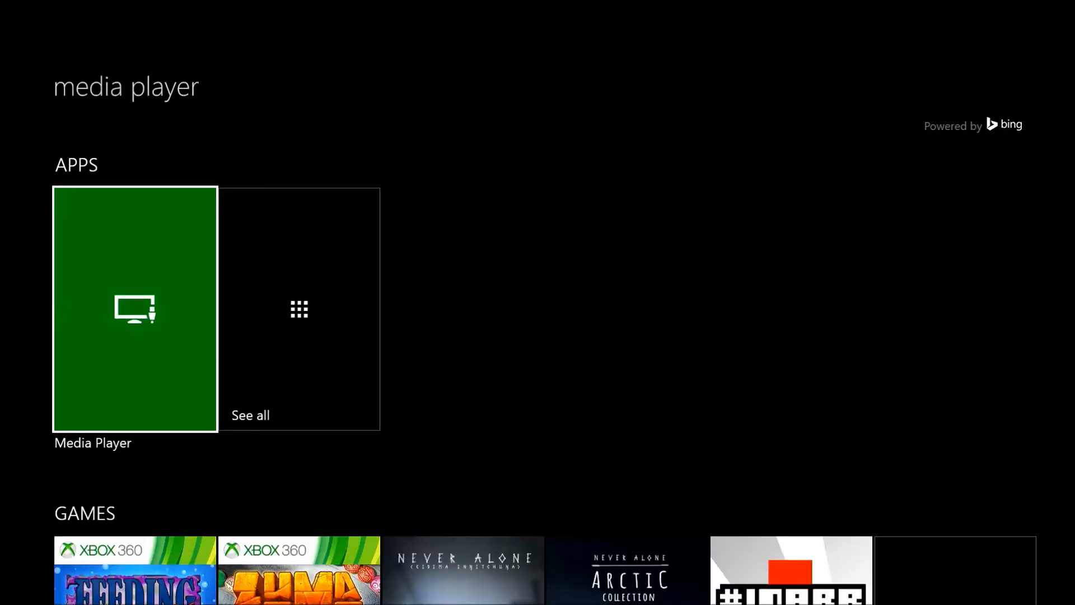
mouse_move(298, 308)
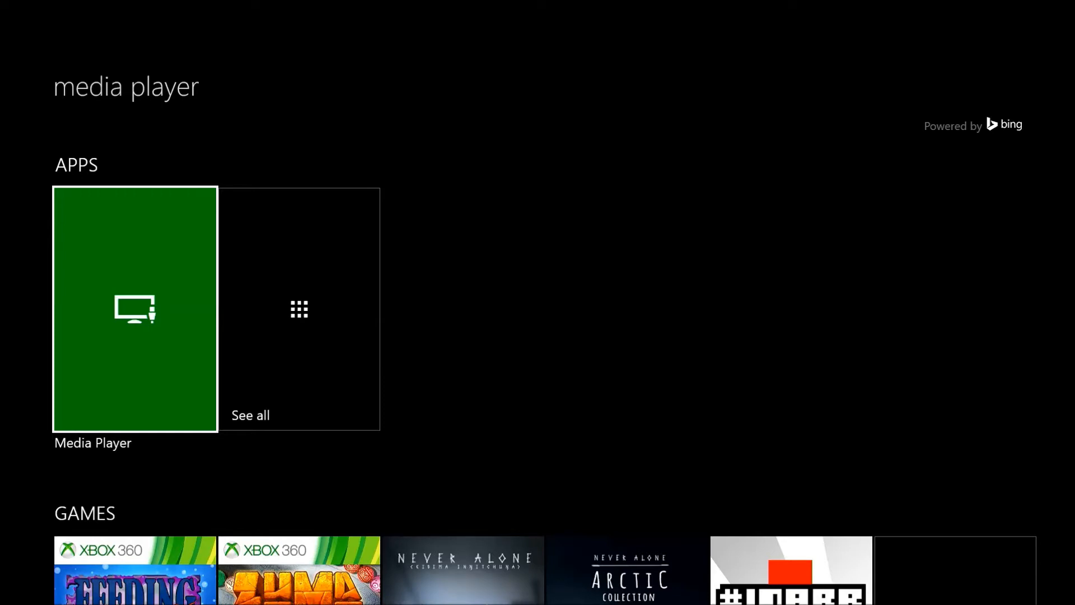
- Select the Media Player app from the search results and launch it
click(135, 308)
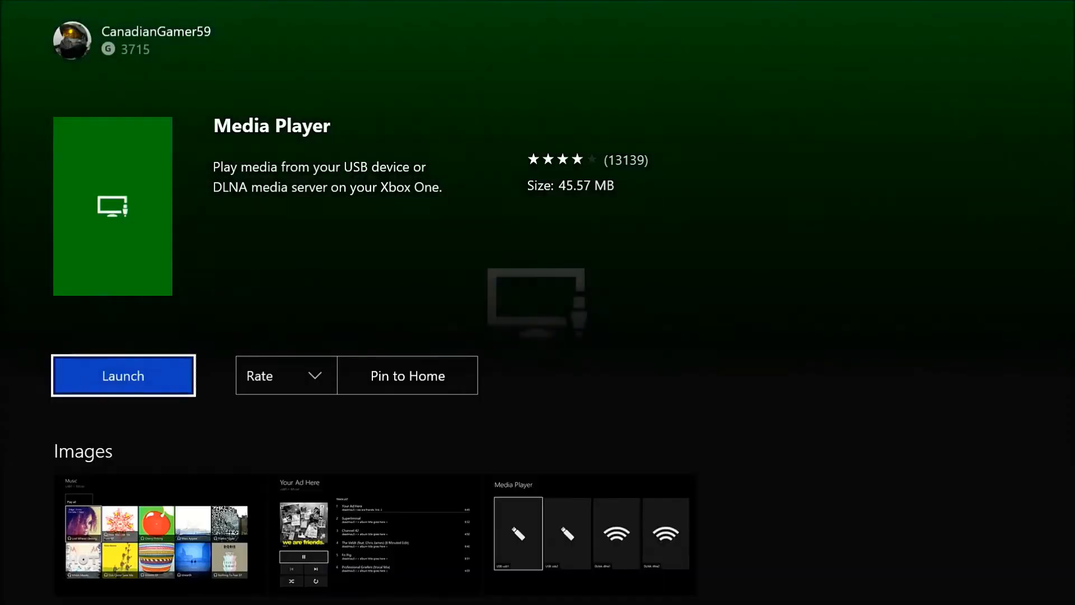
click(122, 376)
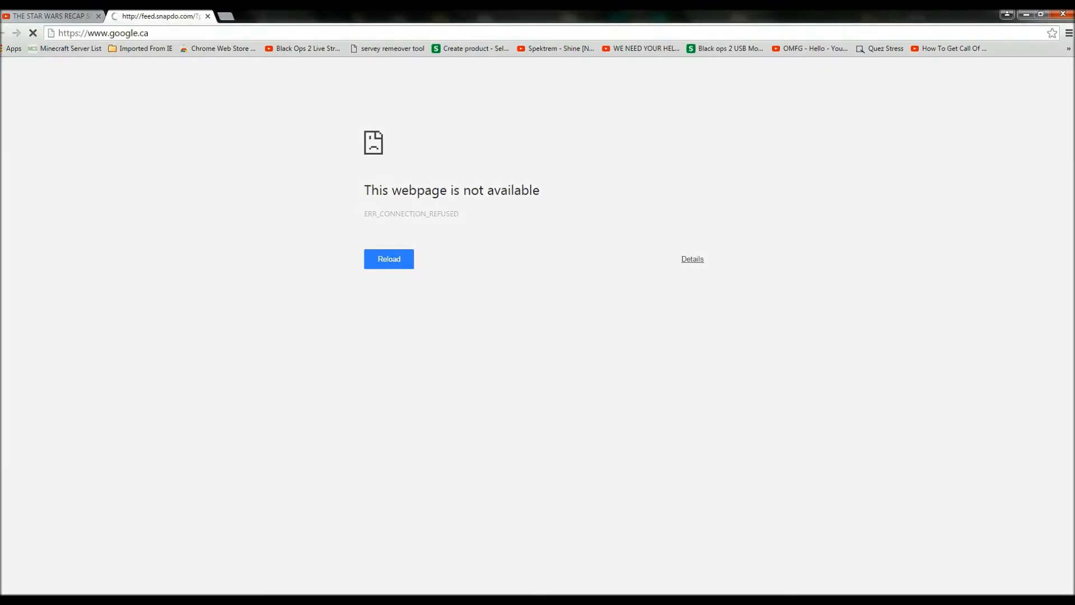
- Reload the failed tab, return to THE STAR WARS RECAP SONG video, and select its URL
click(389, 259)
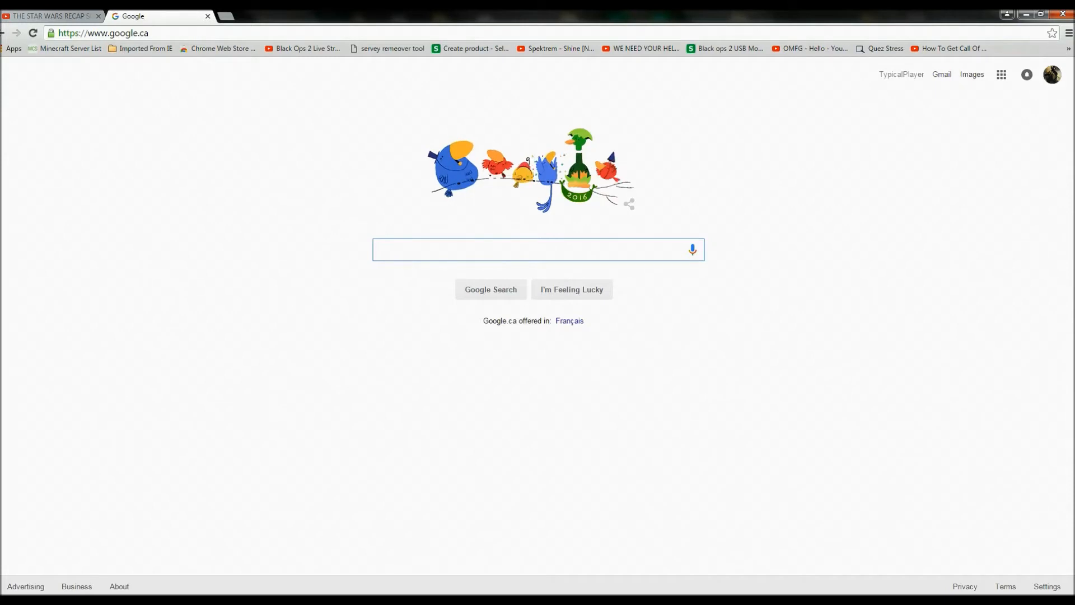
click(49, 15)
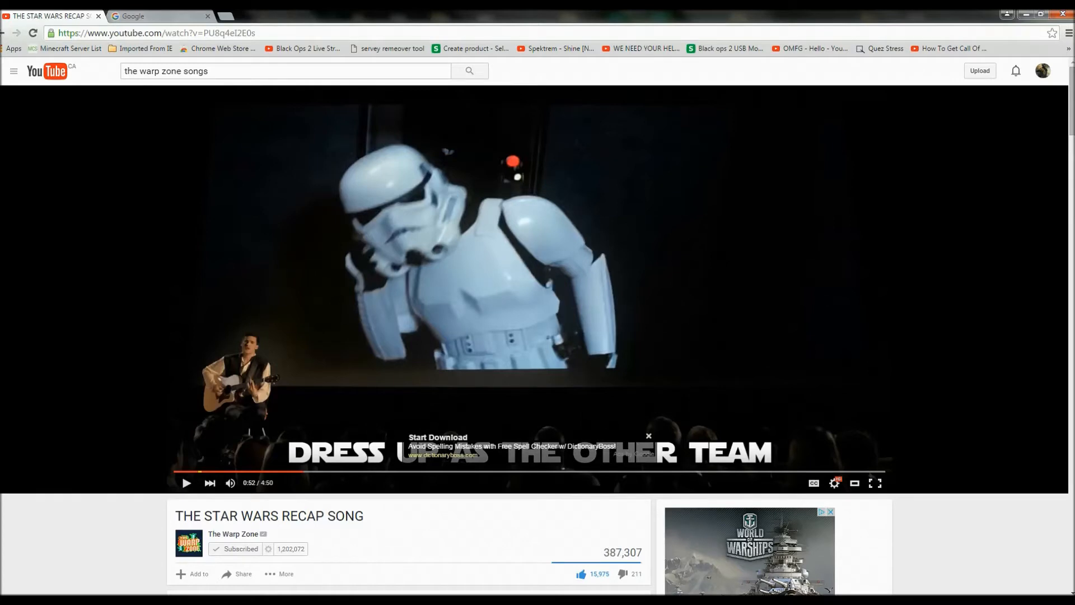
click(154, 33)
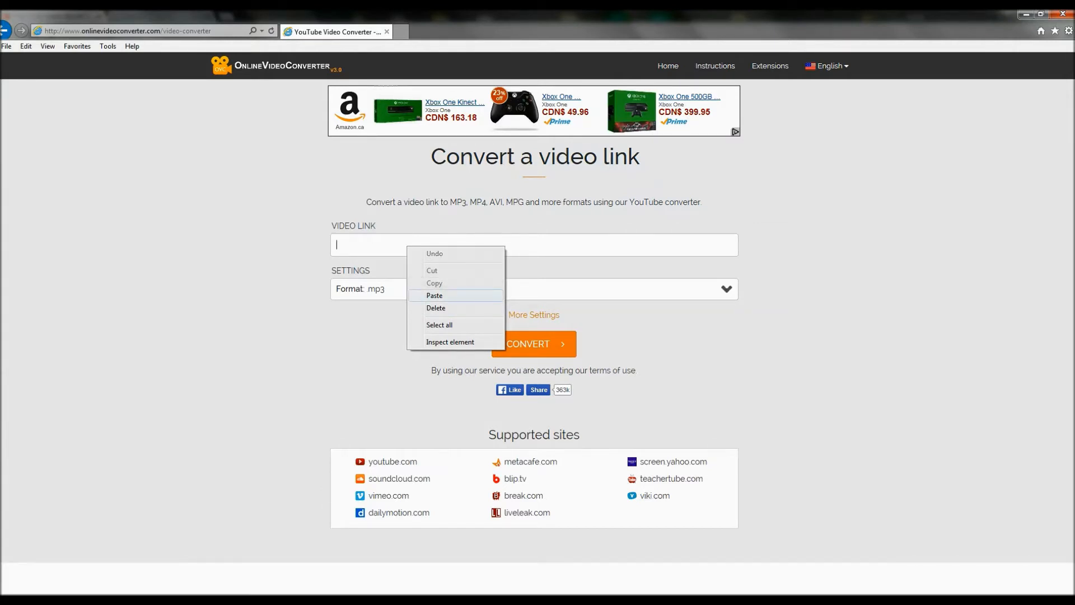
- Paste the YouTube link, choose mp4 as the format, and start the conversion
click(434, 295)
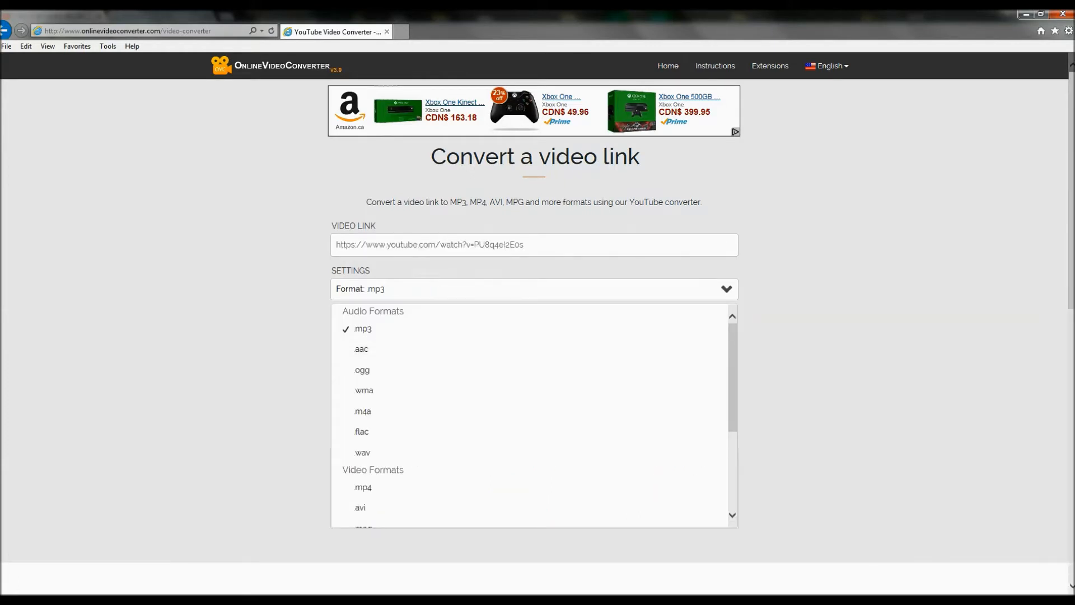
click(363, 487)
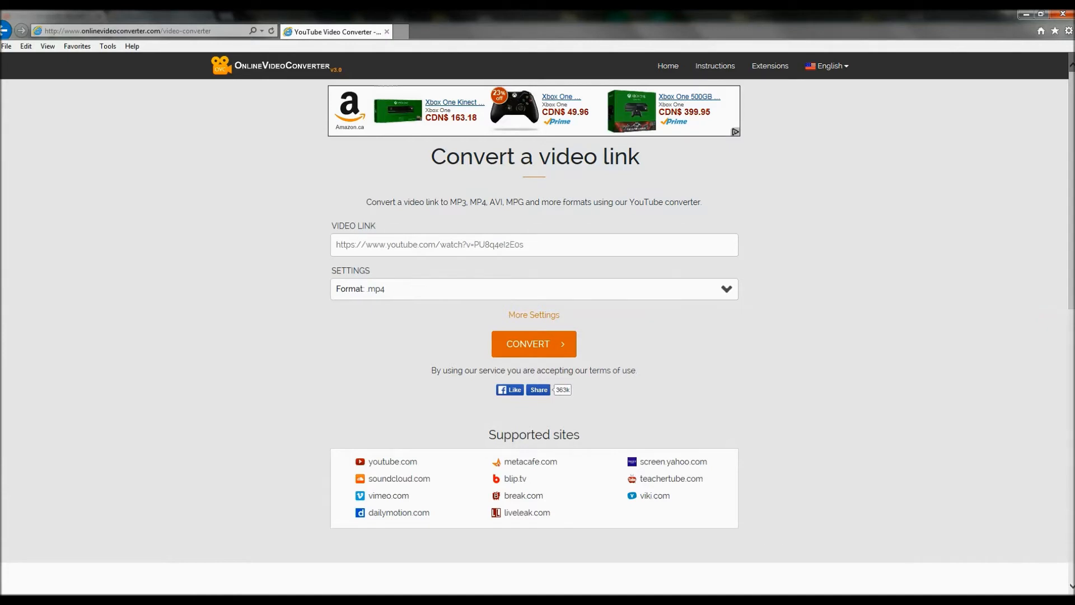
click(532, 343)
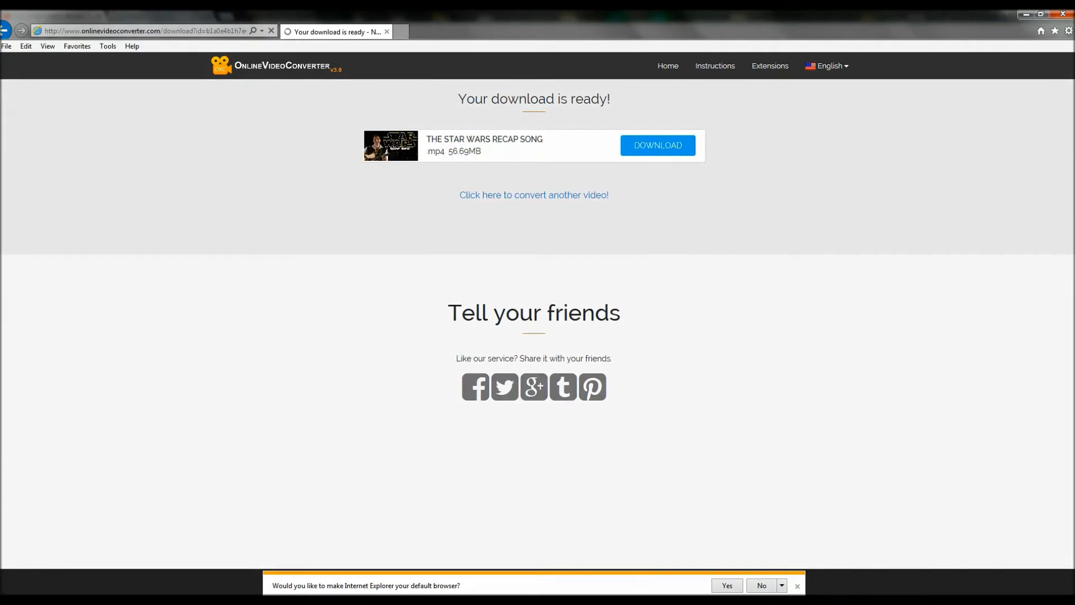
- Dismiss the scam pop-up and save THE STAR WARS RECAP SONG.mp4 (56.69 MB)
scroll(down, 3)
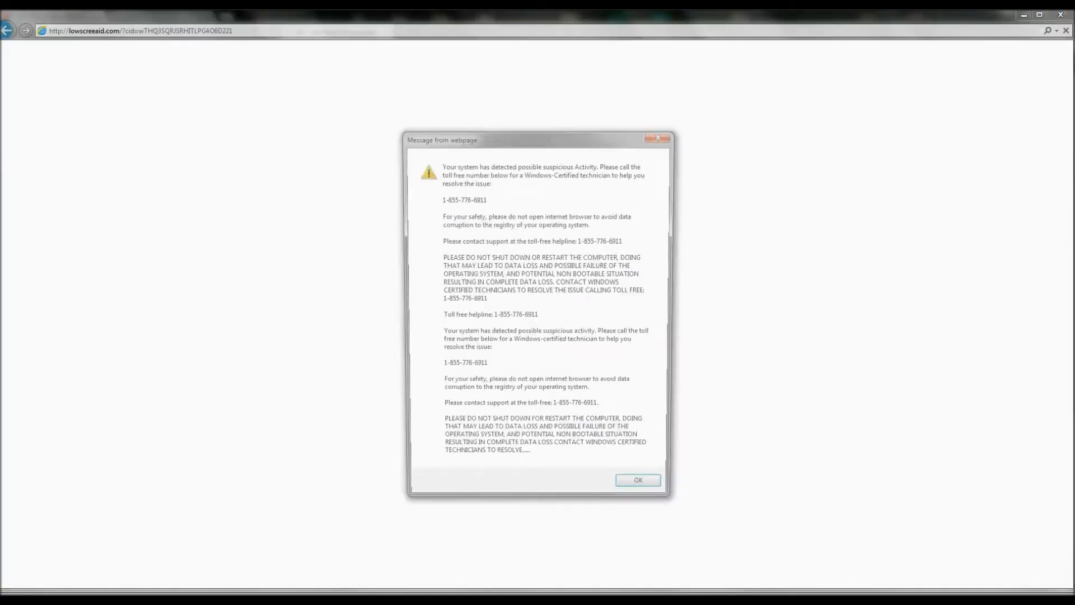
click(637, 479)
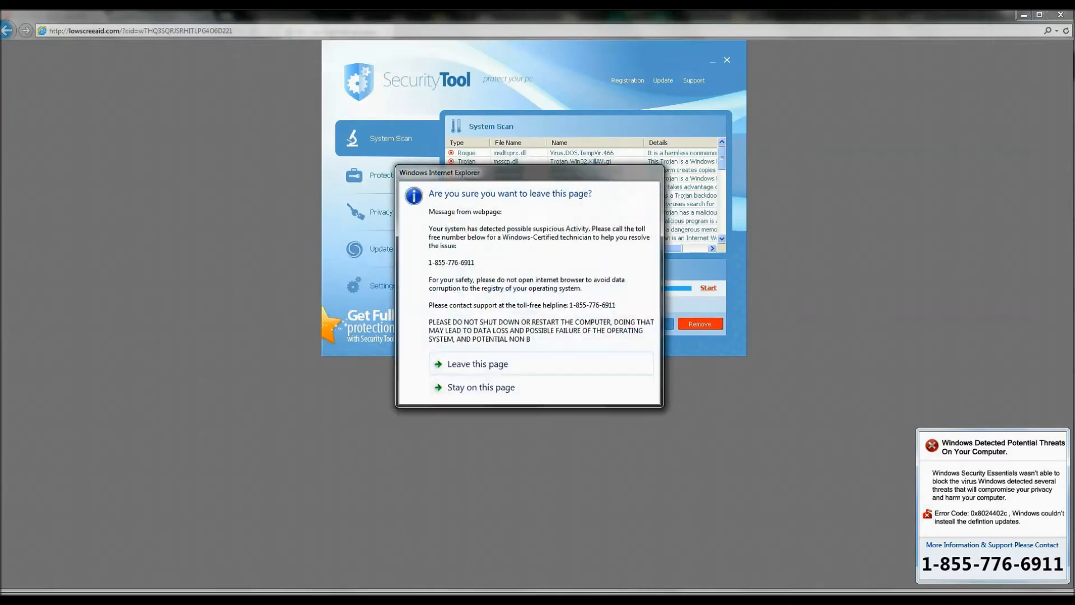
click(477, 363)
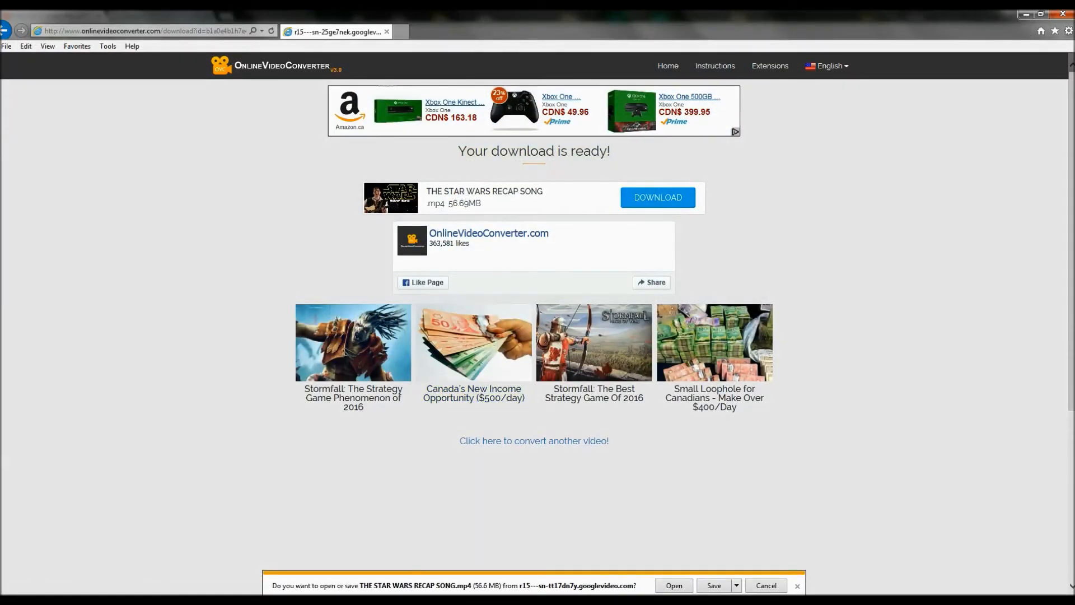
click(714, 588)
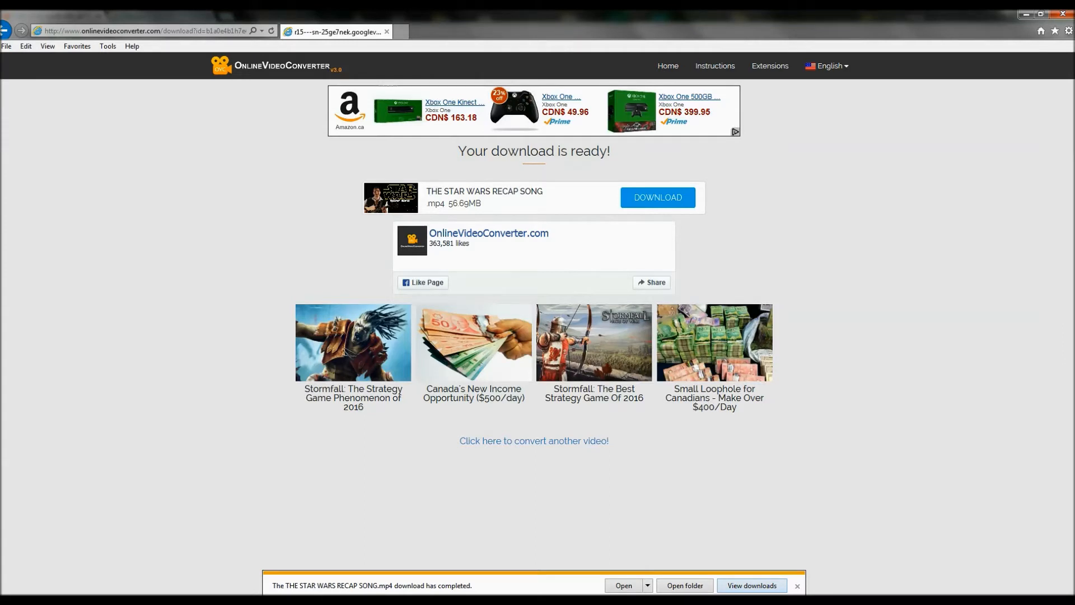
click(684, 584)
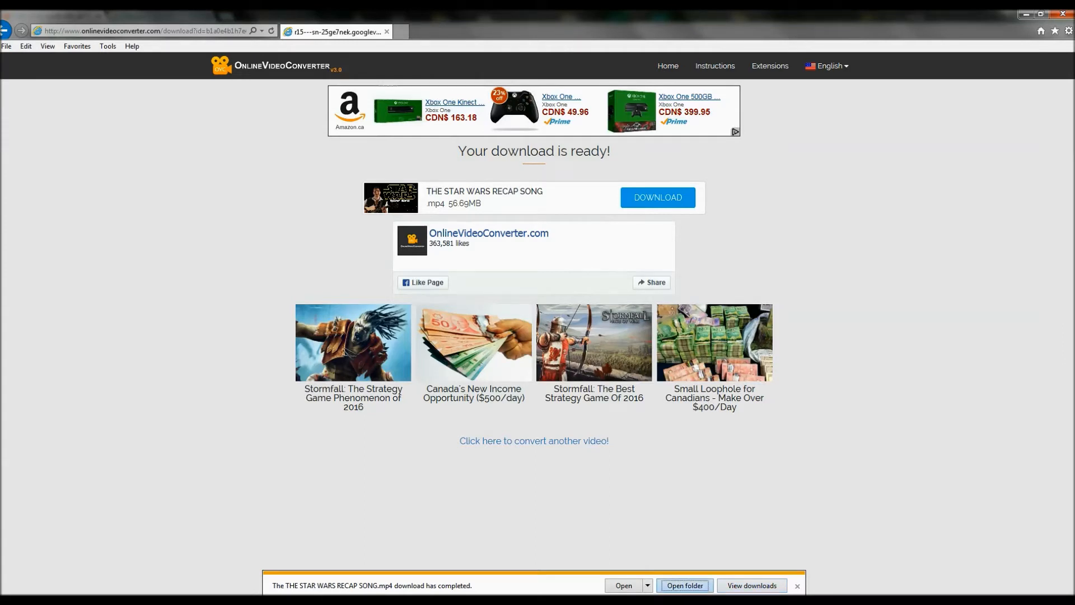
- Open the Downloads folder and Removable Disk (H:) in Computer without scanning the drive
click(684, 585)
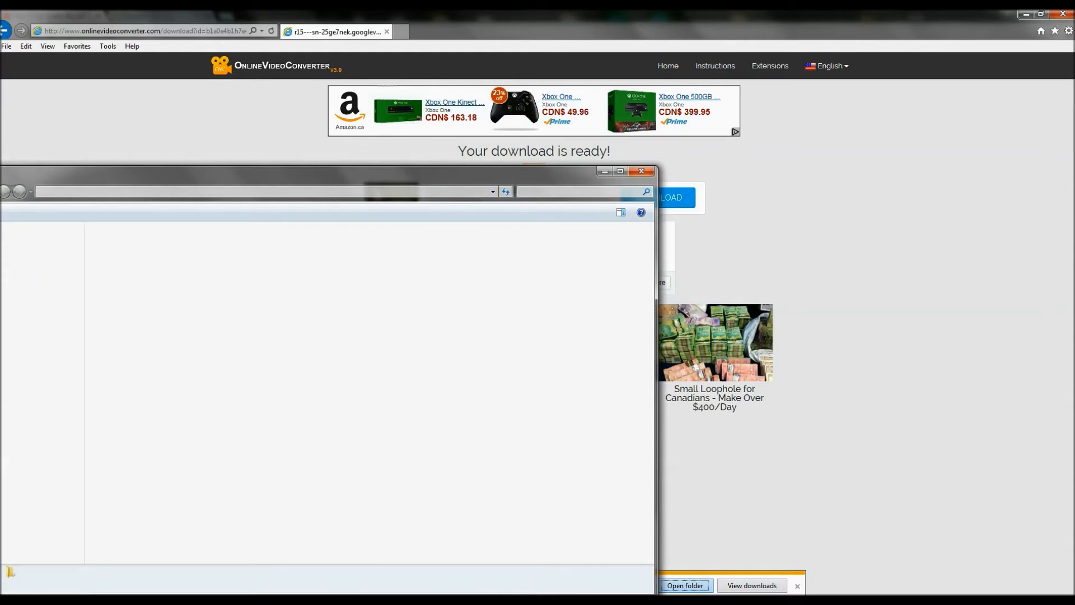
click(684, 584)
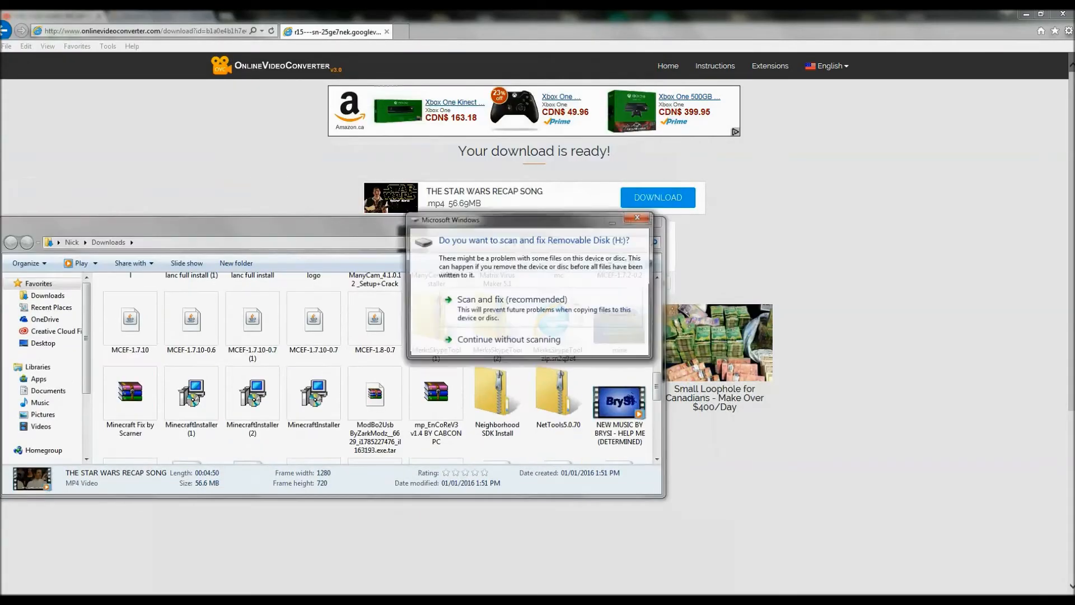
click(636, 218)
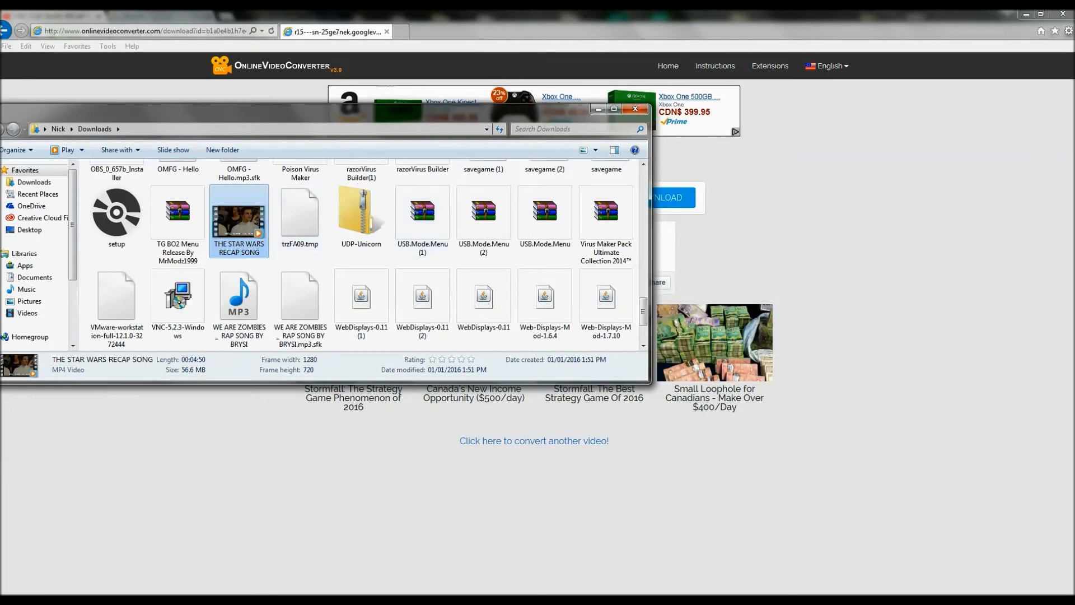
click(7, 599)
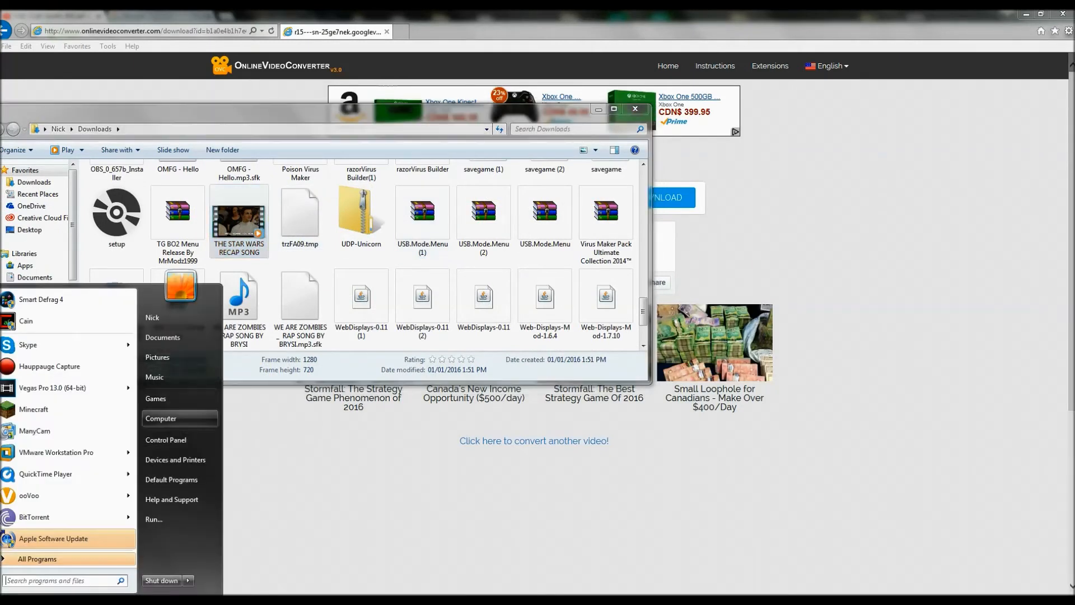
click(160, 418)
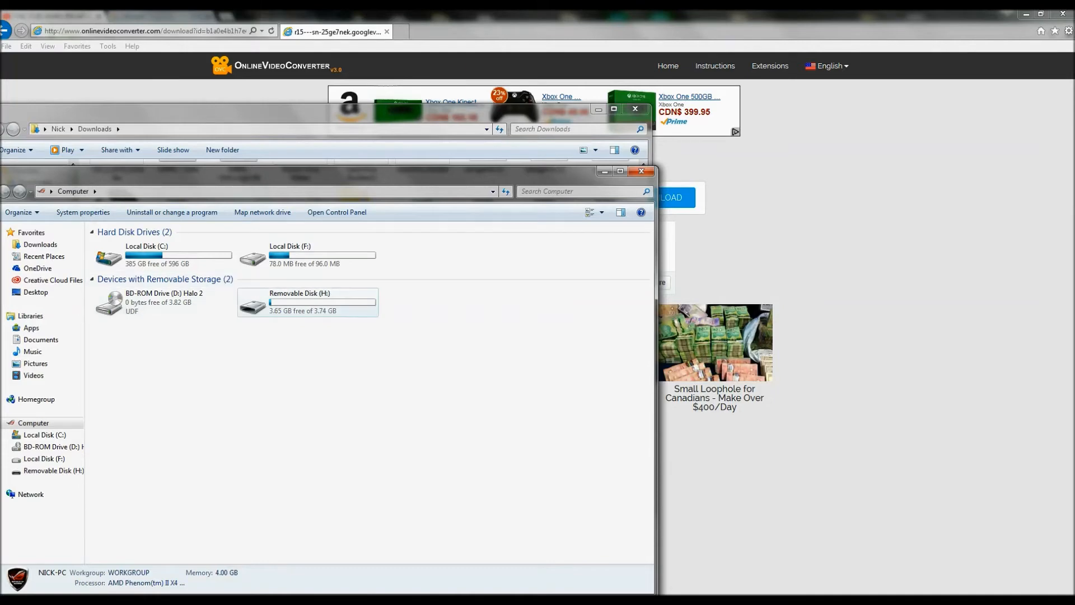
click(307, 301)
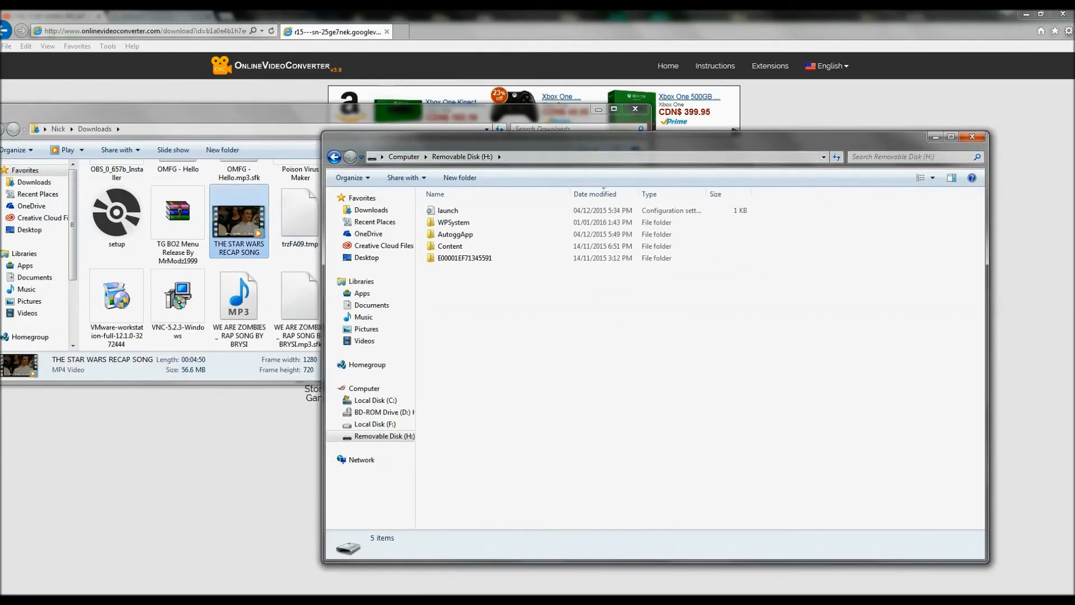
- Drag THE STAR WARS RECAP SONG.mp4 from Downloads onto Removable Disk (H:)
drag(239, 212, 373, 240)
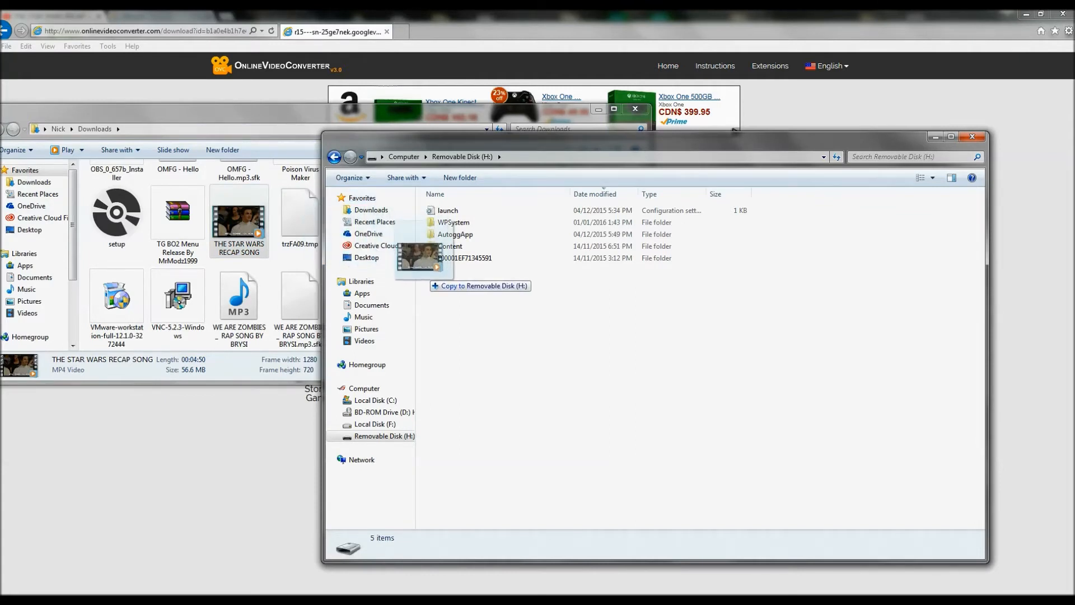
drag(422, 257, 450, 277)
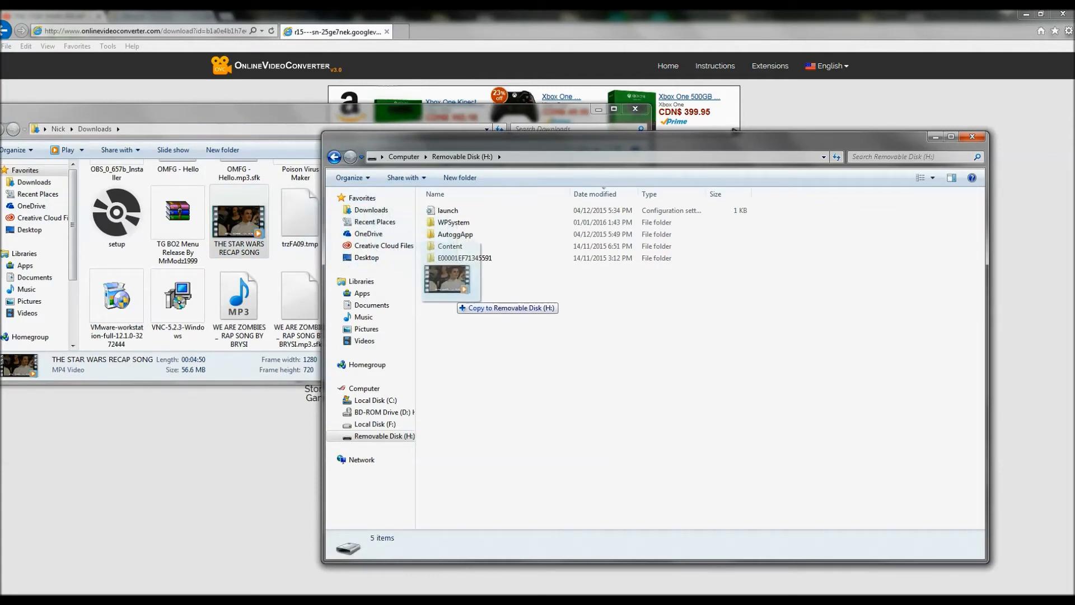
drag(449, 278, 517, 318)
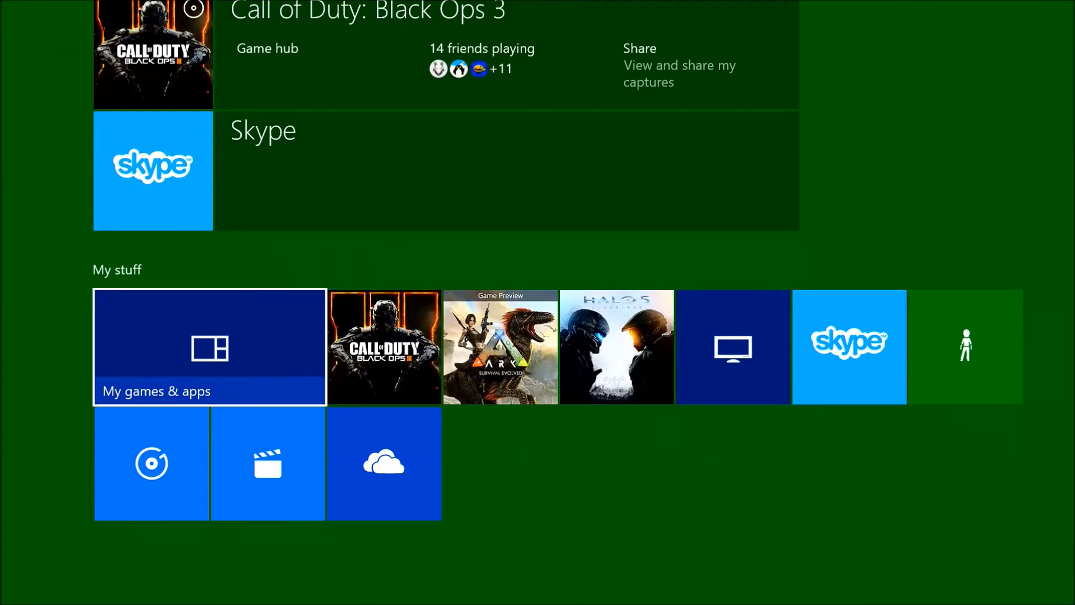
- Open Media Player from My games & apps and play THE STAR WARS RECAP SONG from the USB drive
click(209, 346)
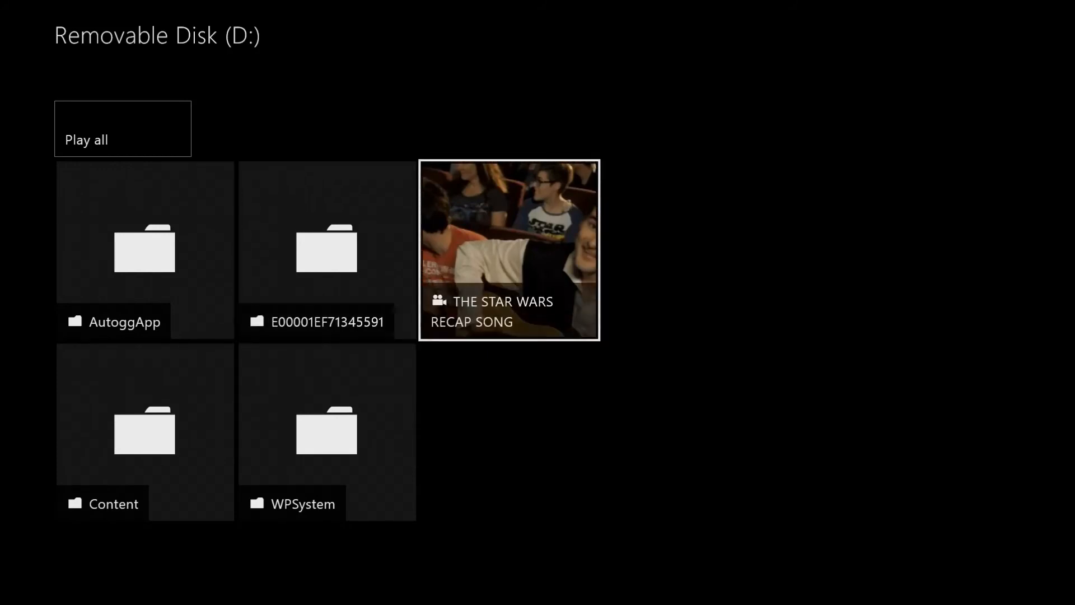
click(508, 250)
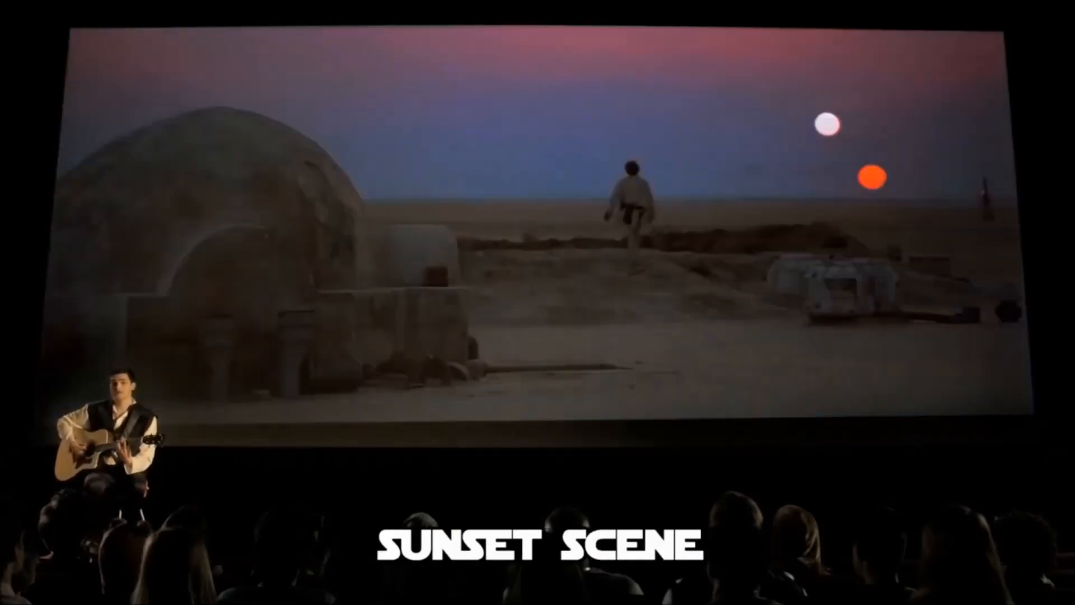